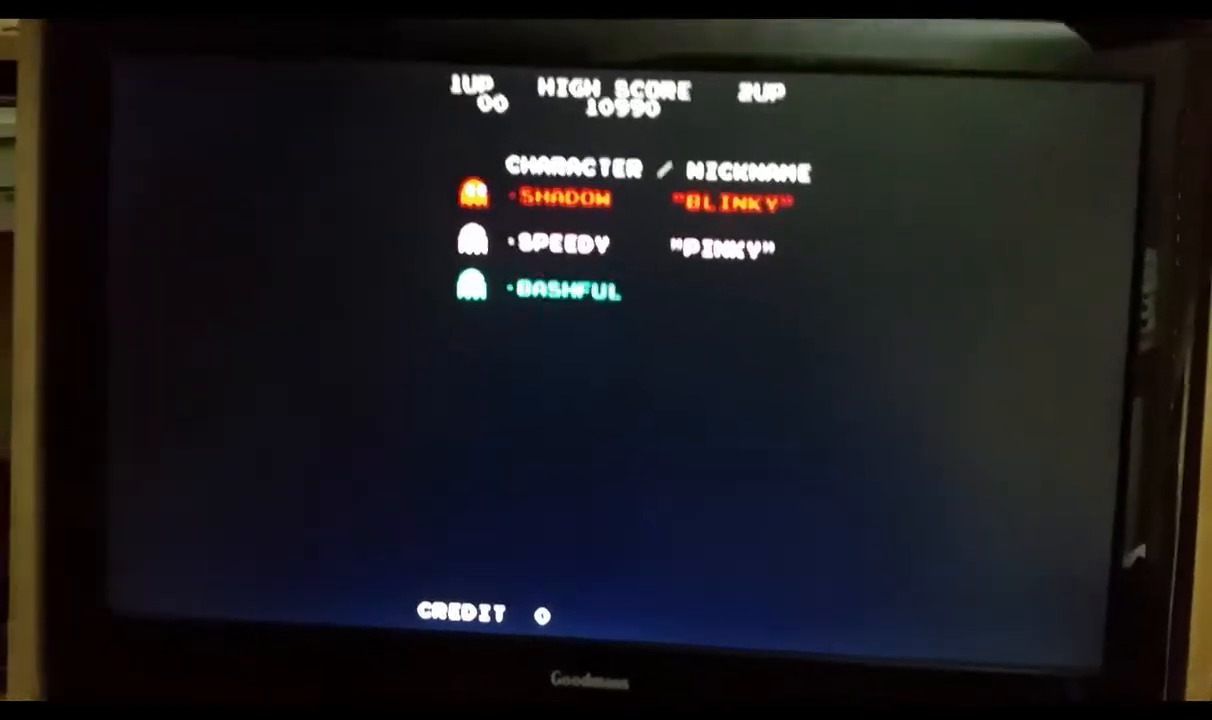
- Bring up the AdvanceMAME menu with Tab and select Input (this game)
{"action": "key", "text": "Tab"}
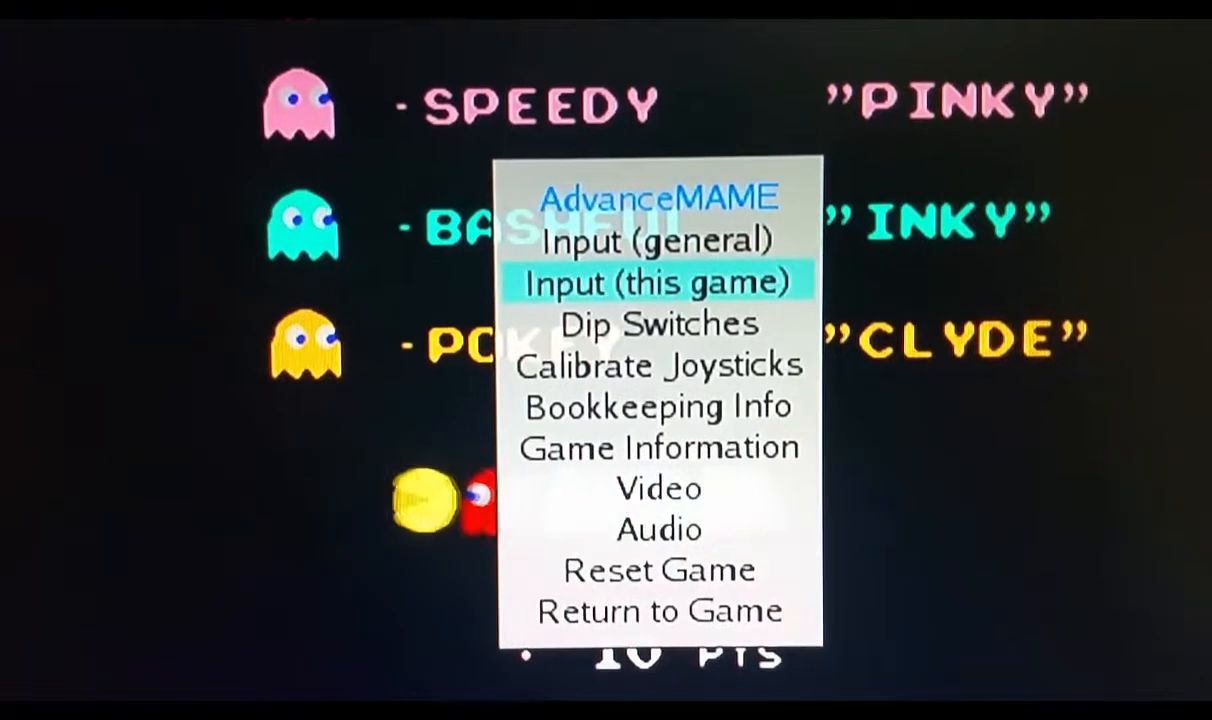
{"action": "left_click", "coordinate": [658, 281]}
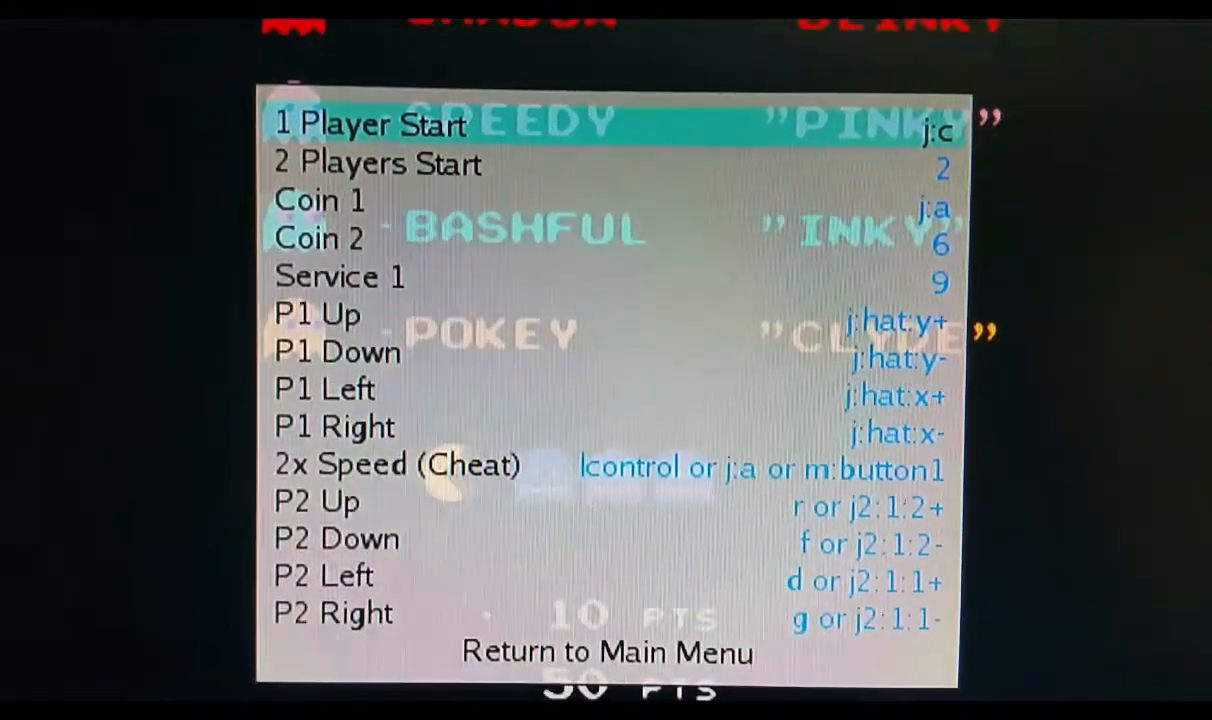